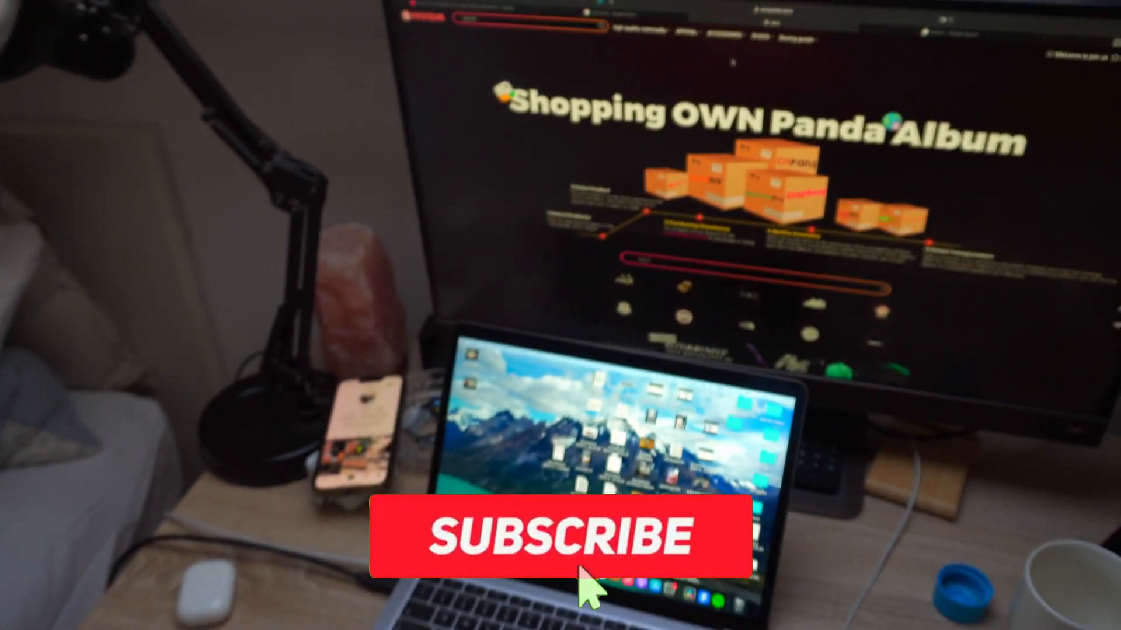
- Browse the clothing listings in the OwnPanda Hot Deals grid
left_click(563, 537)
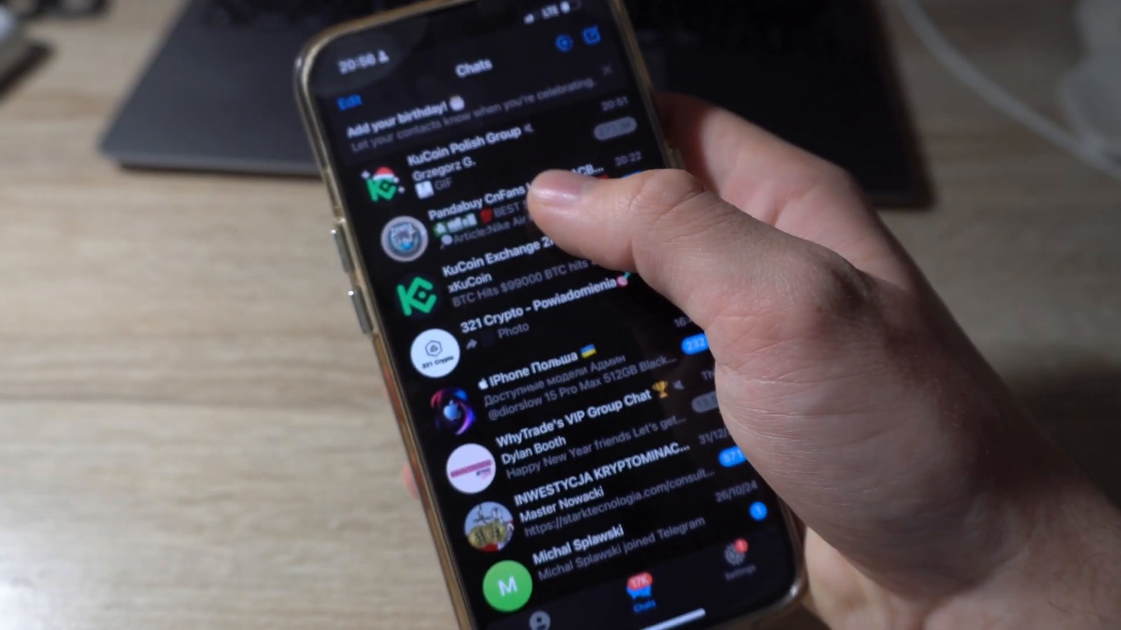
left_click(486, 214)
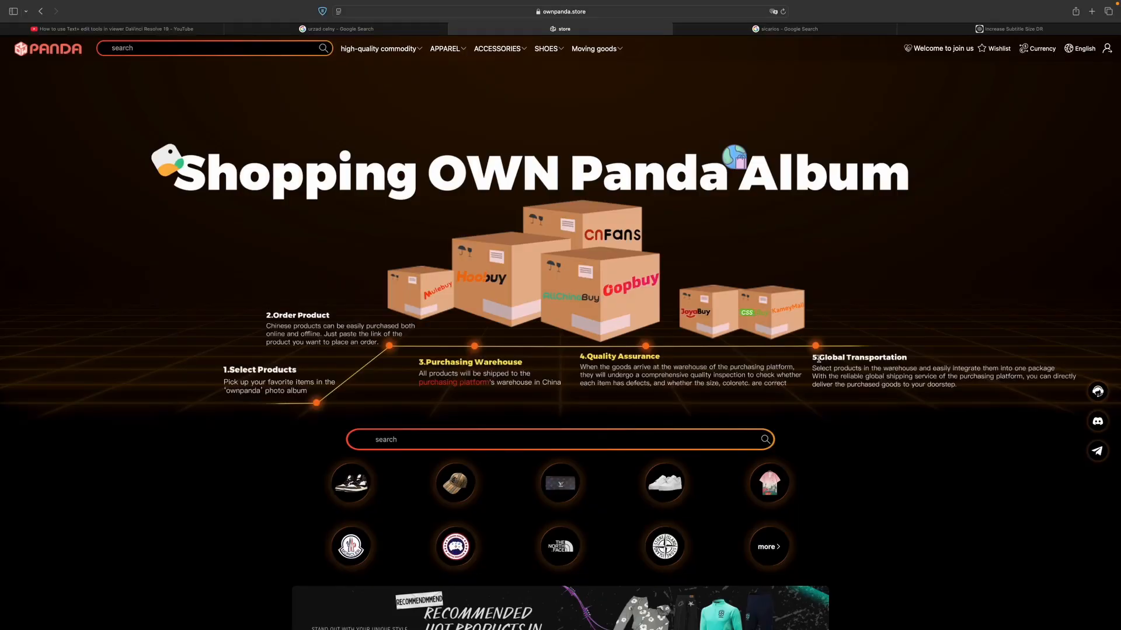
scroll("down", 3)
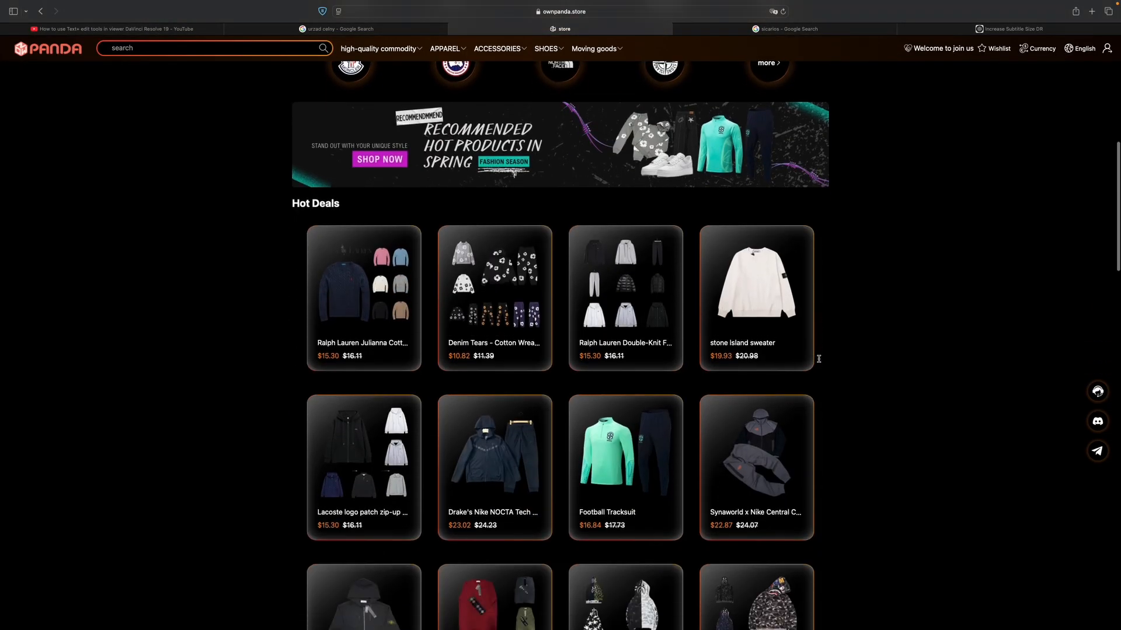
scroll("down", 3)
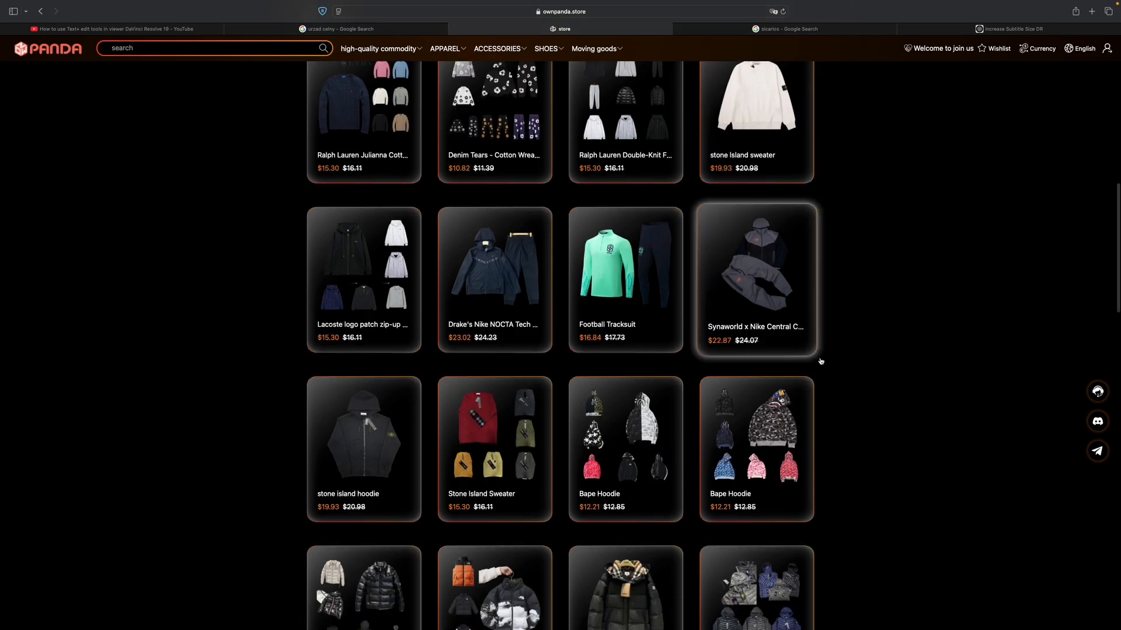
scroll("down", 3)
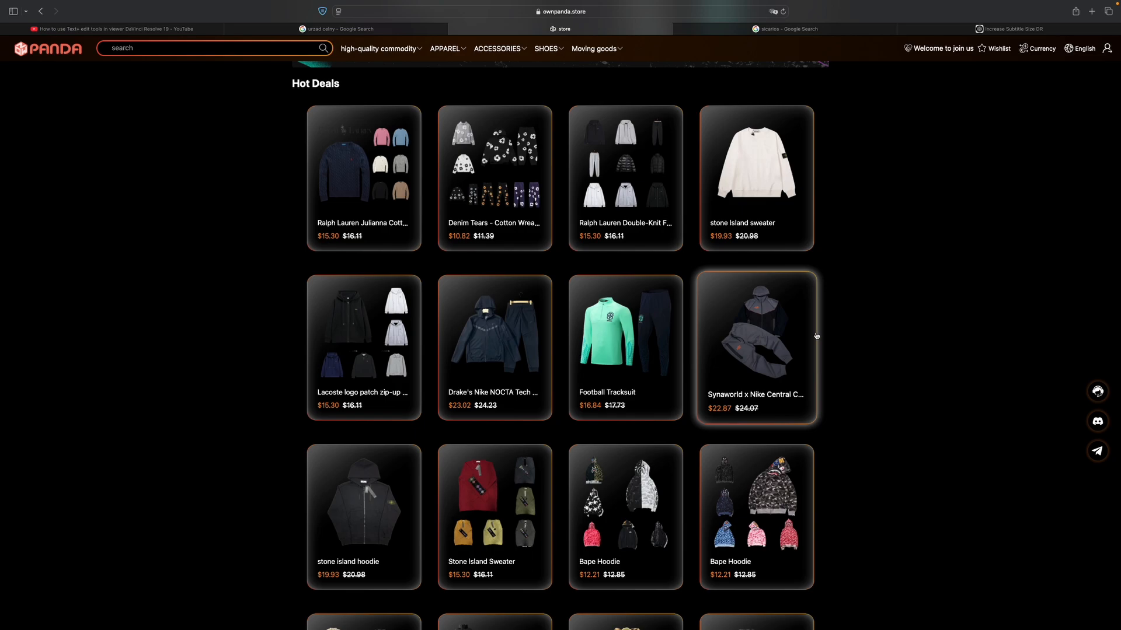
- Scroll further down to the hats, underwear and sneakers like Air Jordan 4
scroll("down", 3)
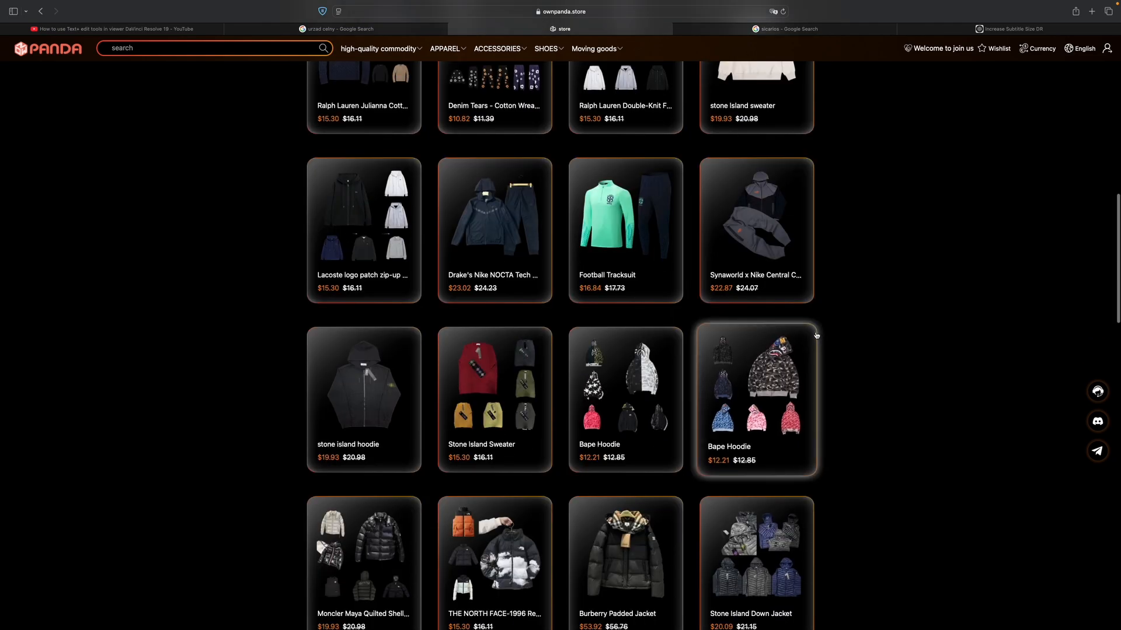
scroll("down", 3)
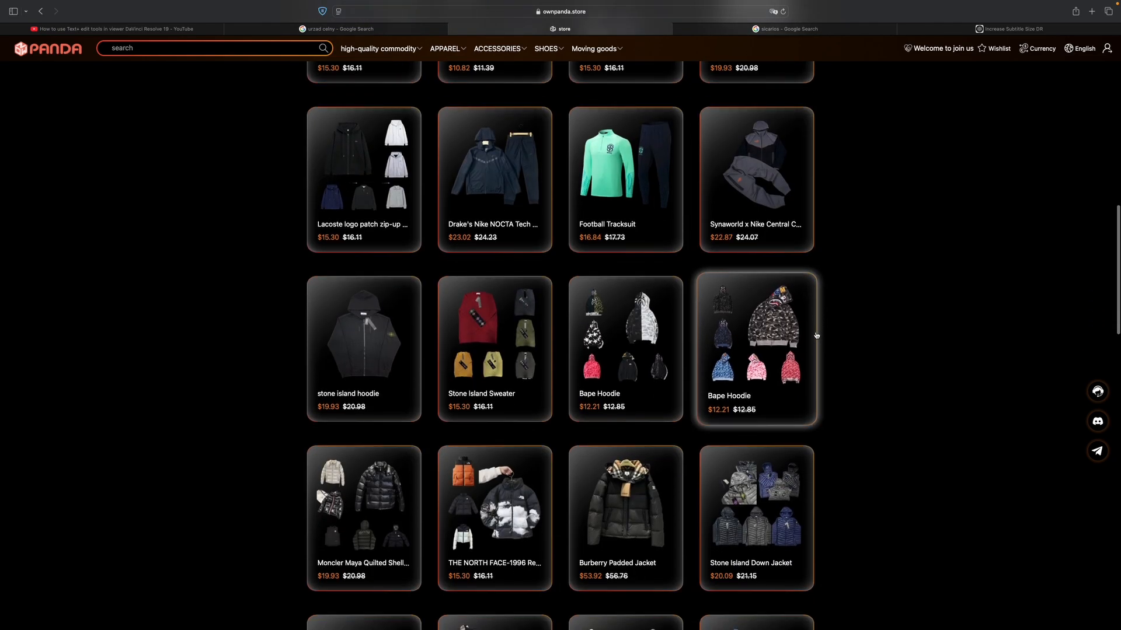
scroll("down", 3)
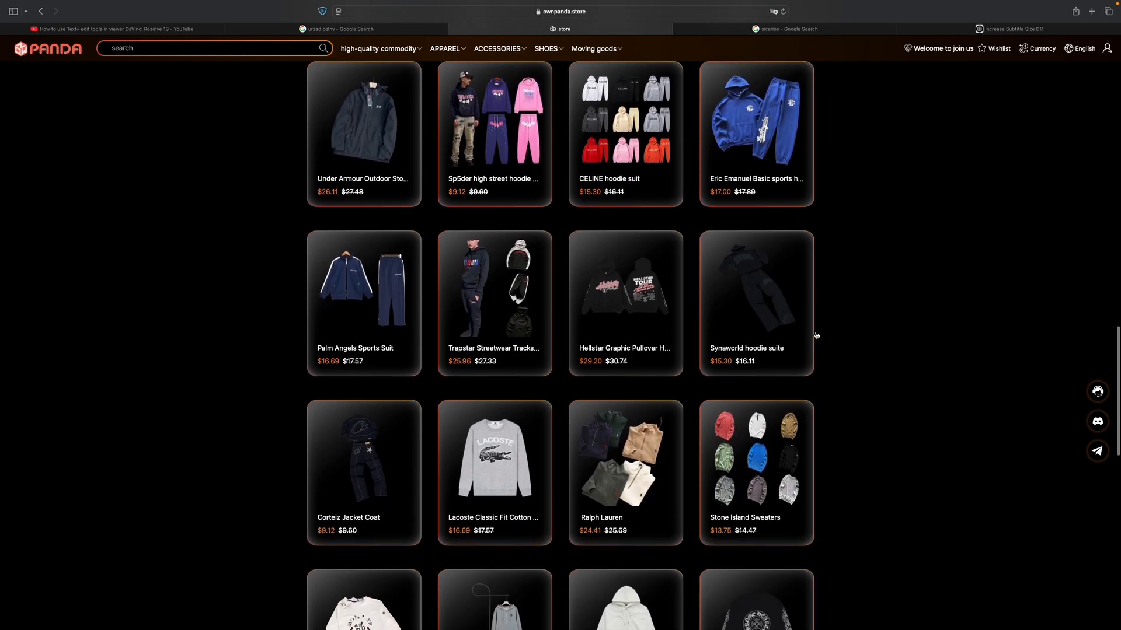
scroll("down", 3)
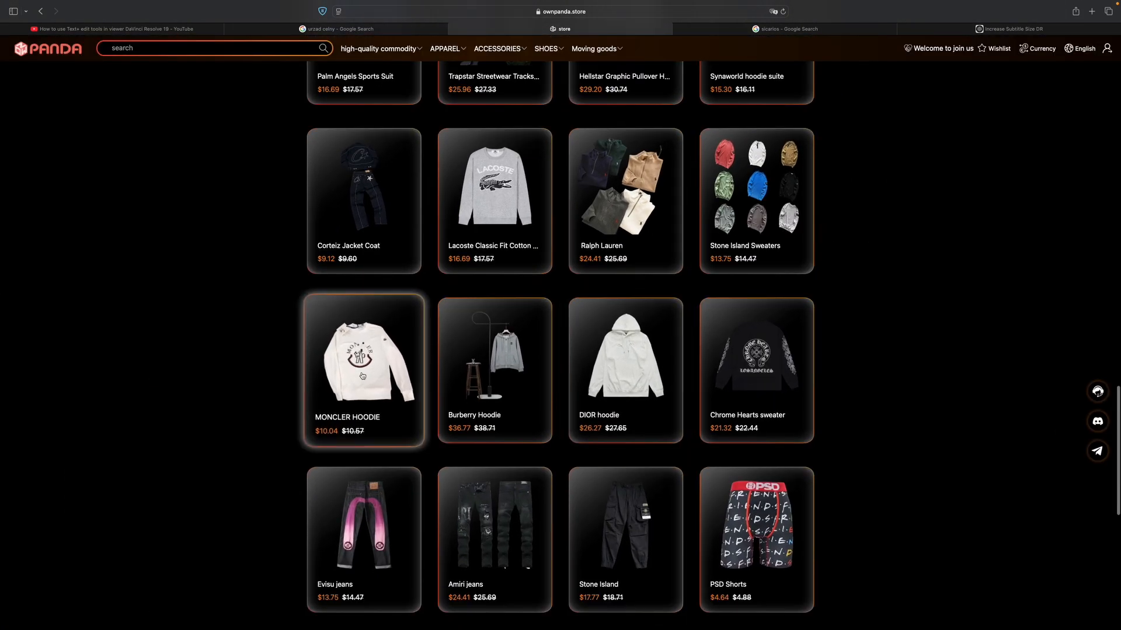
scroll("down", 3)
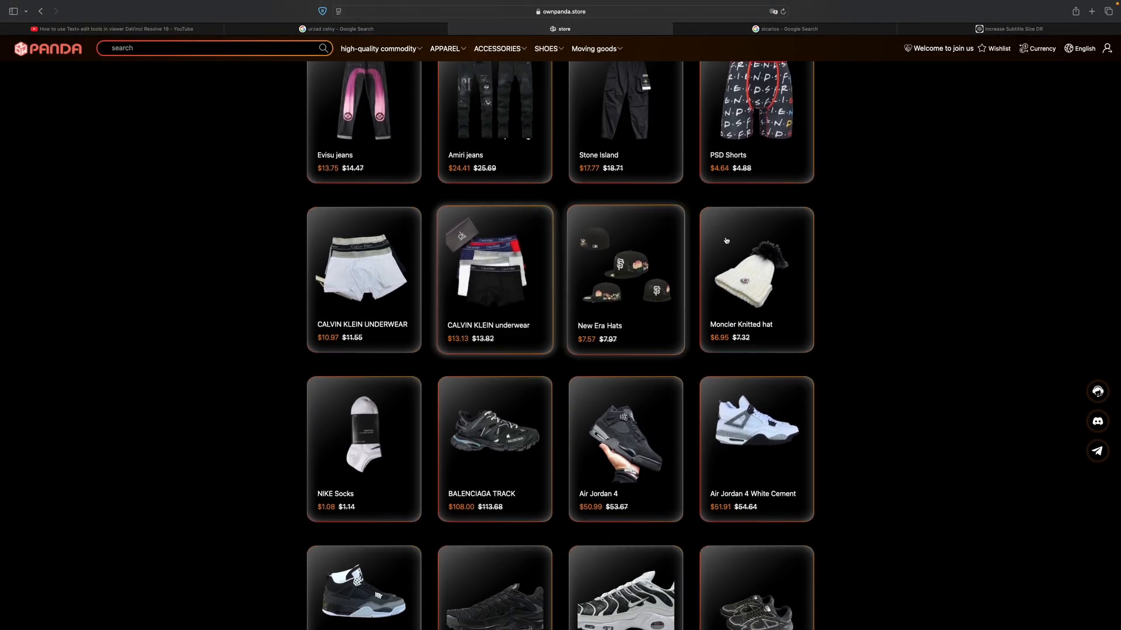
scroll("down", 3)
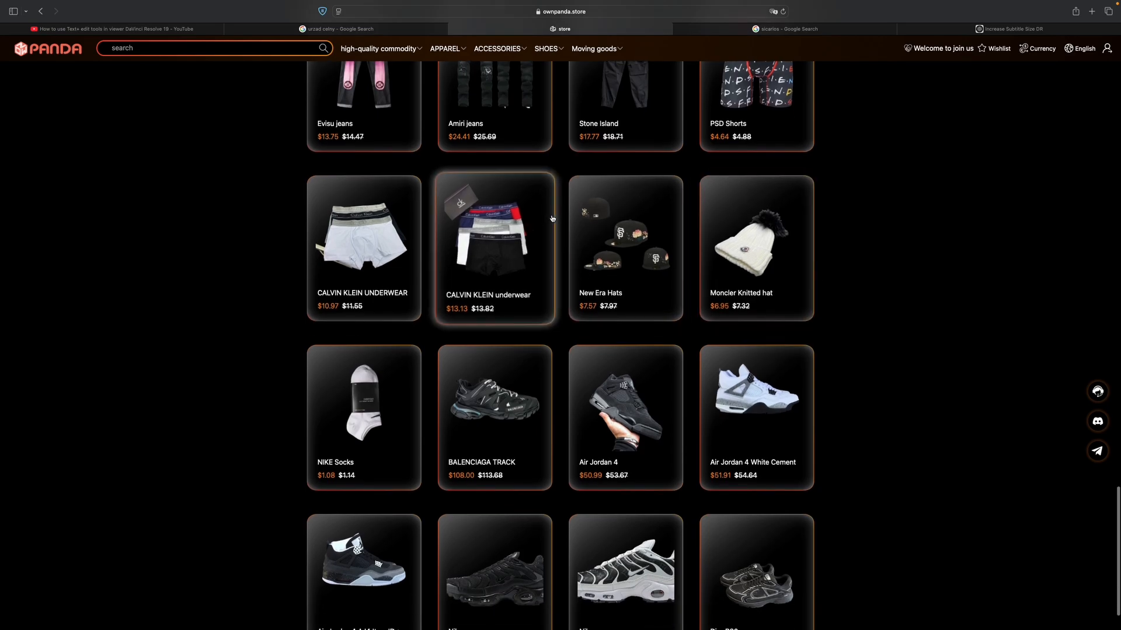
- Open the Moncler Knitted hat page and browse its Product Details photos
left_click(755, 231)
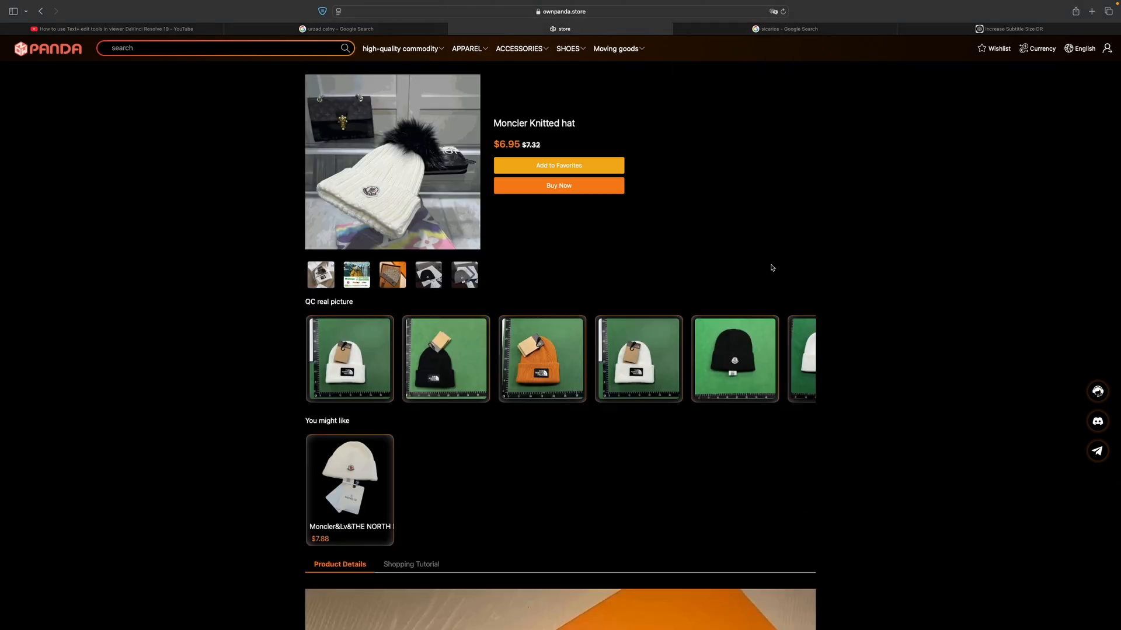
scroll("down", 3)
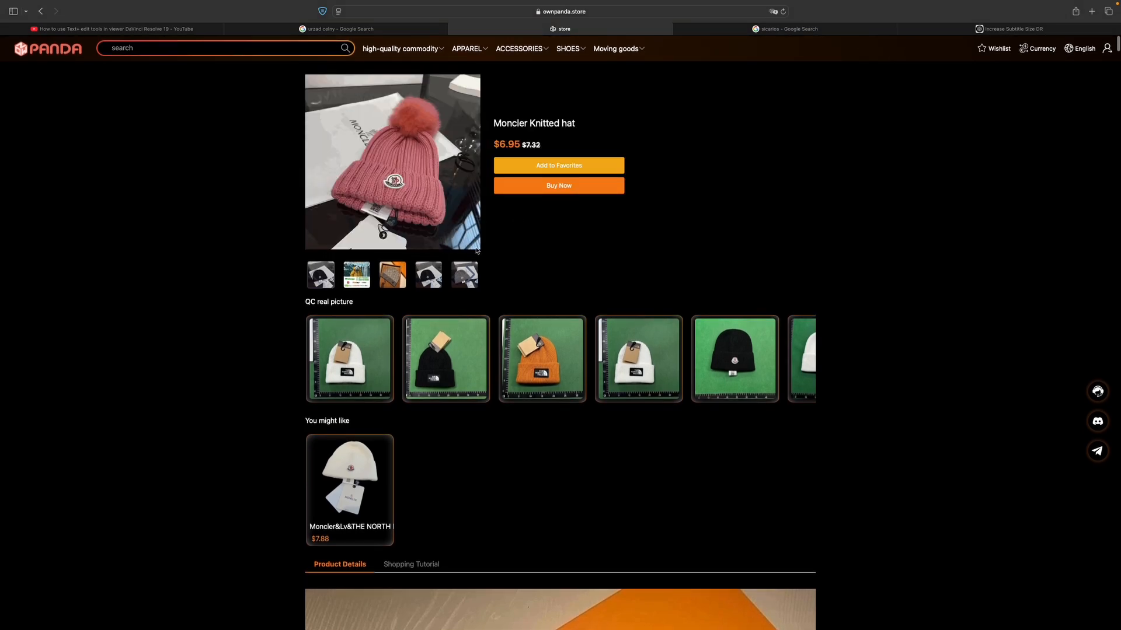
scroll("down", 3)
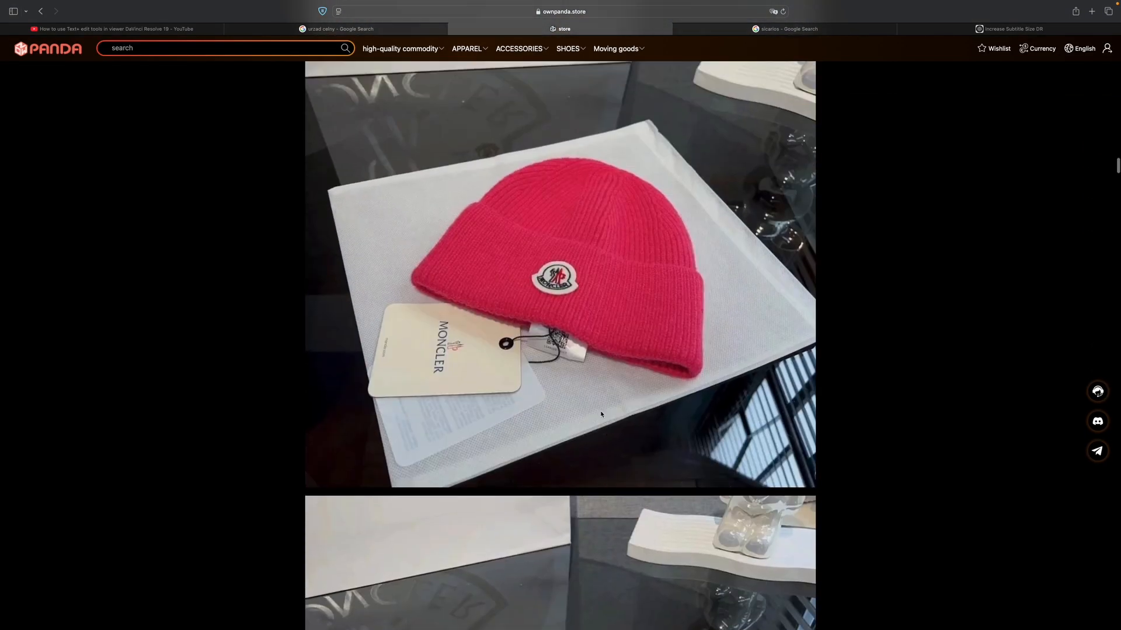
scroll("down", 3)
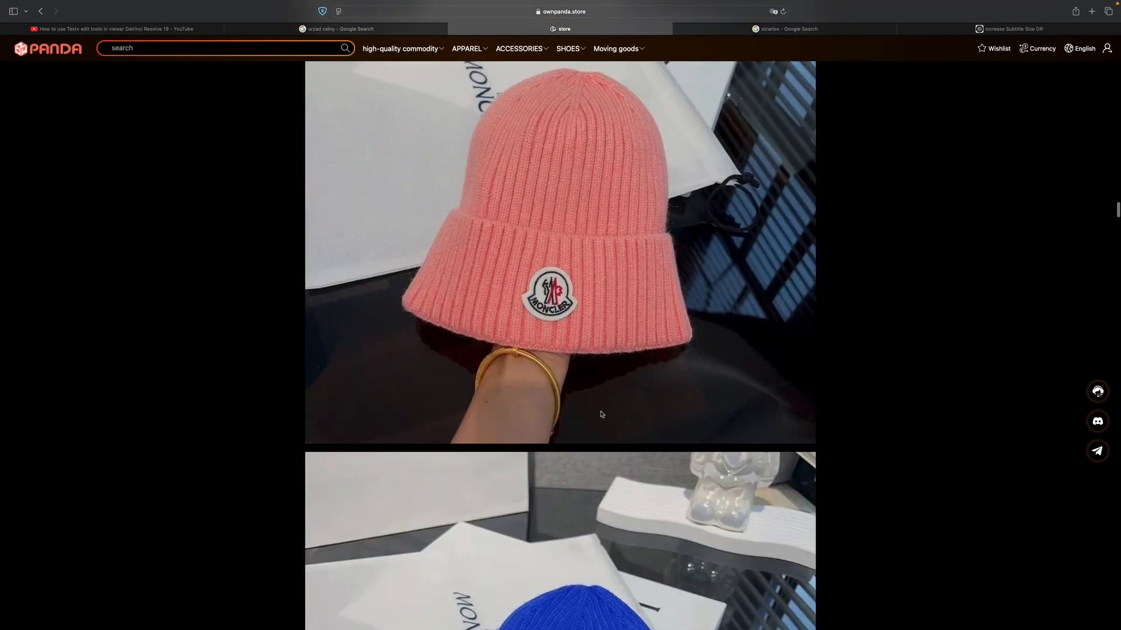
scroll("up", 3)
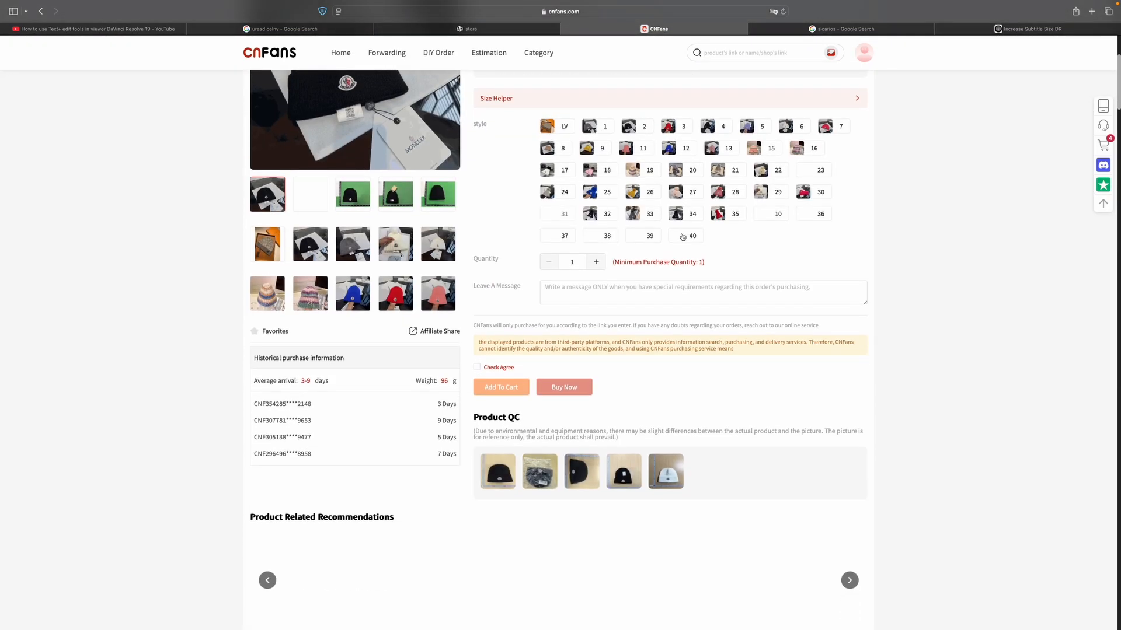
- Select style 10 of the 2-KH-001 beanie, tick Check Agree, and highlight the 96 g weight
scroll("down", 3)
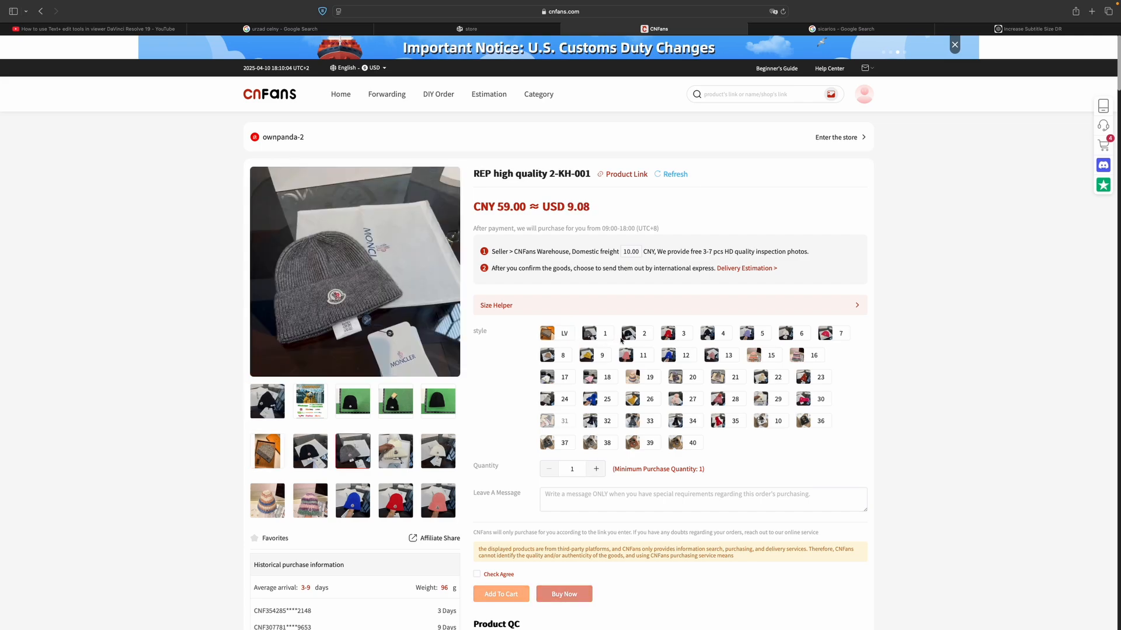
left_click(642, 354)
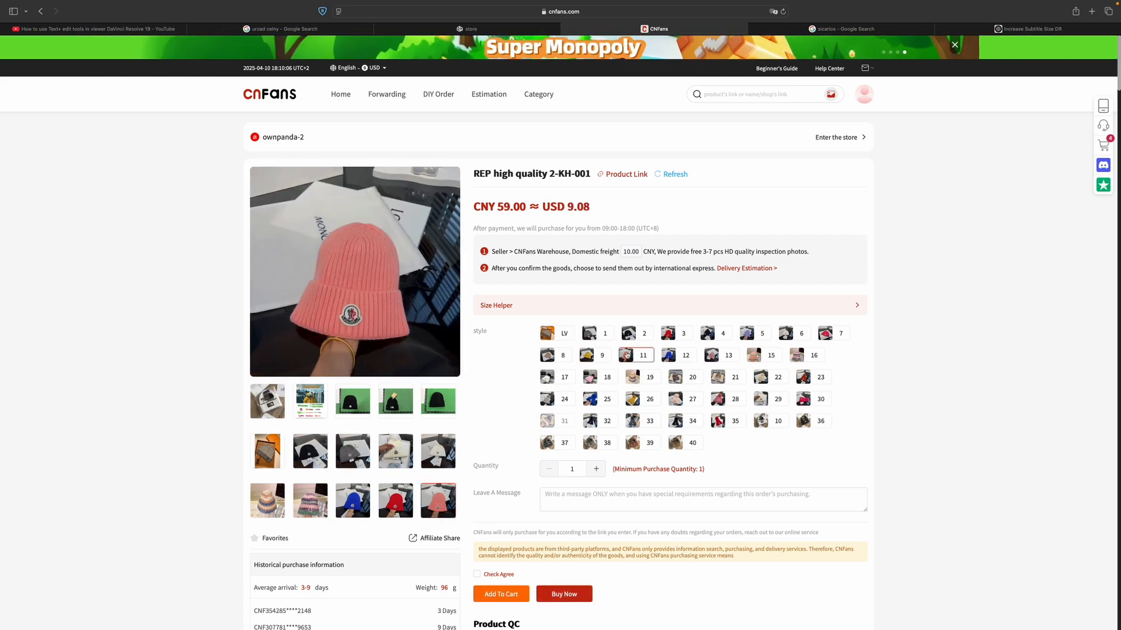
left_click(649, 399)
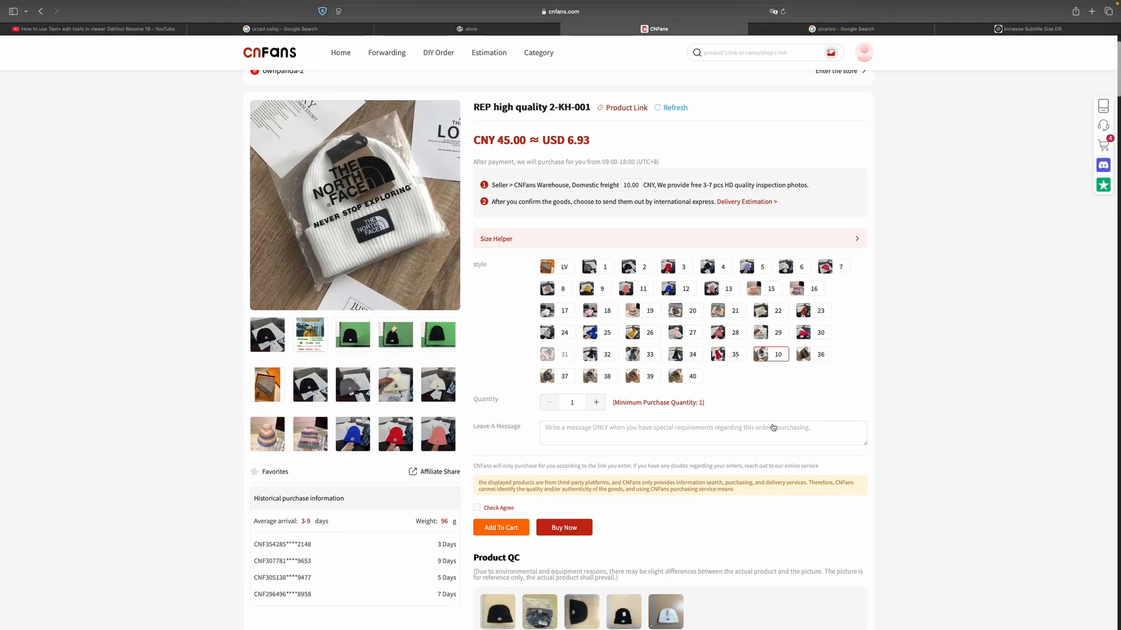
scroll("down", 3)
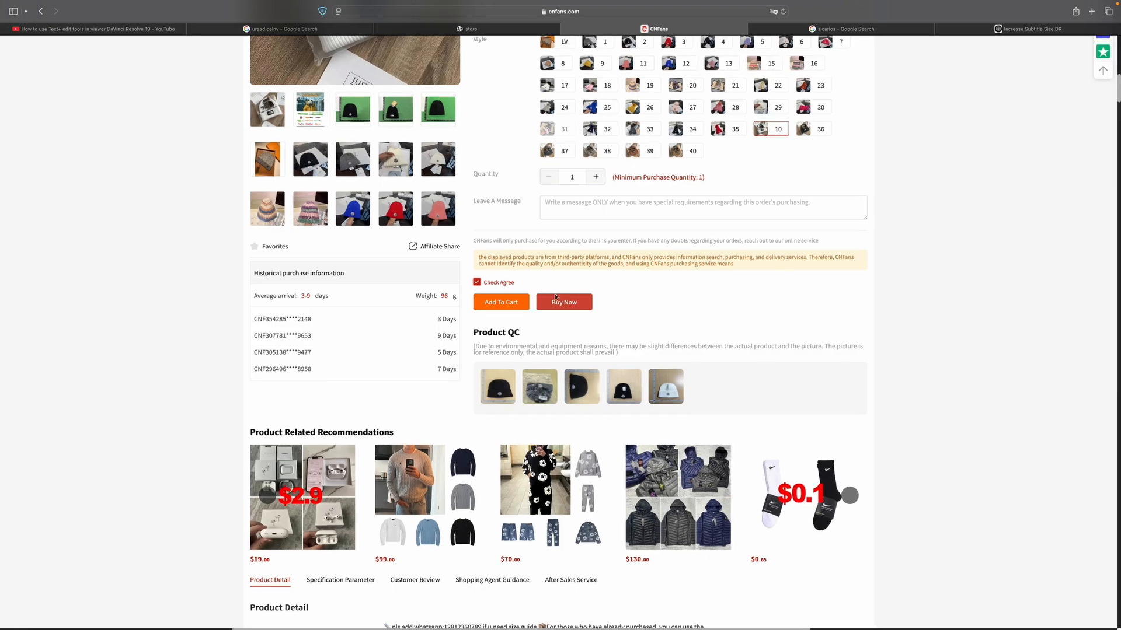
left_click(500, 301)
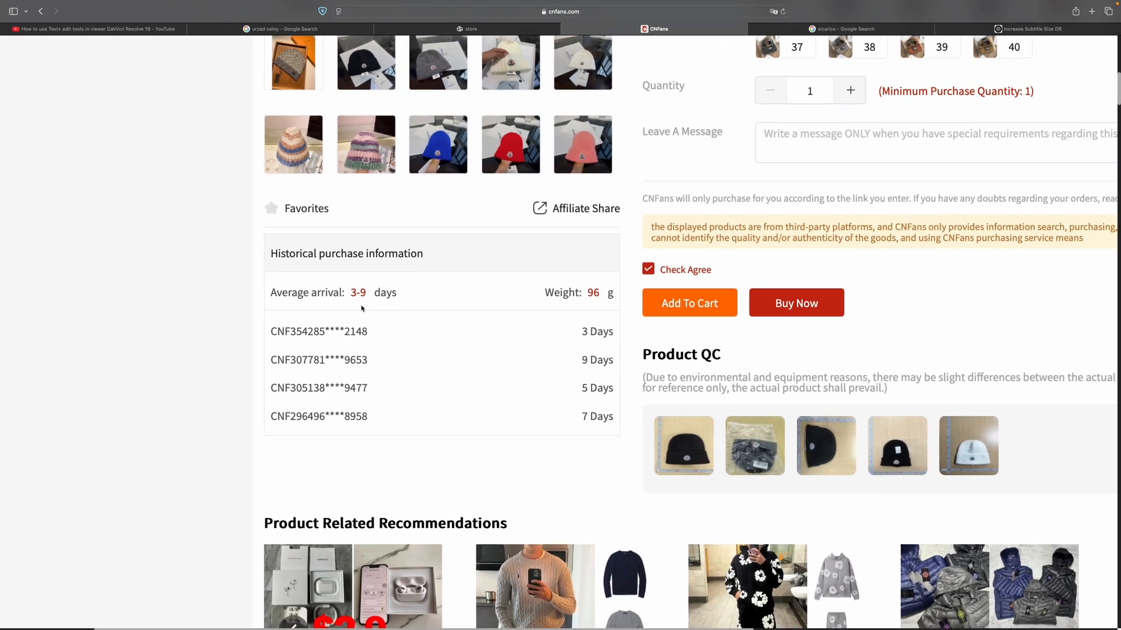
double_click(592, 292)
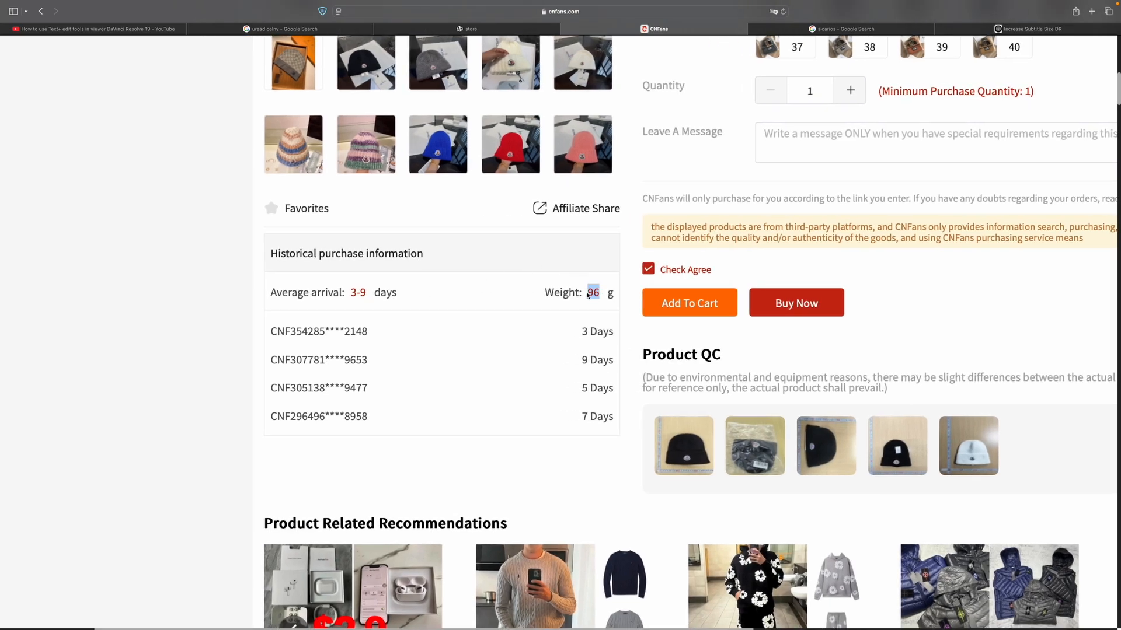
left_click(467, 29)
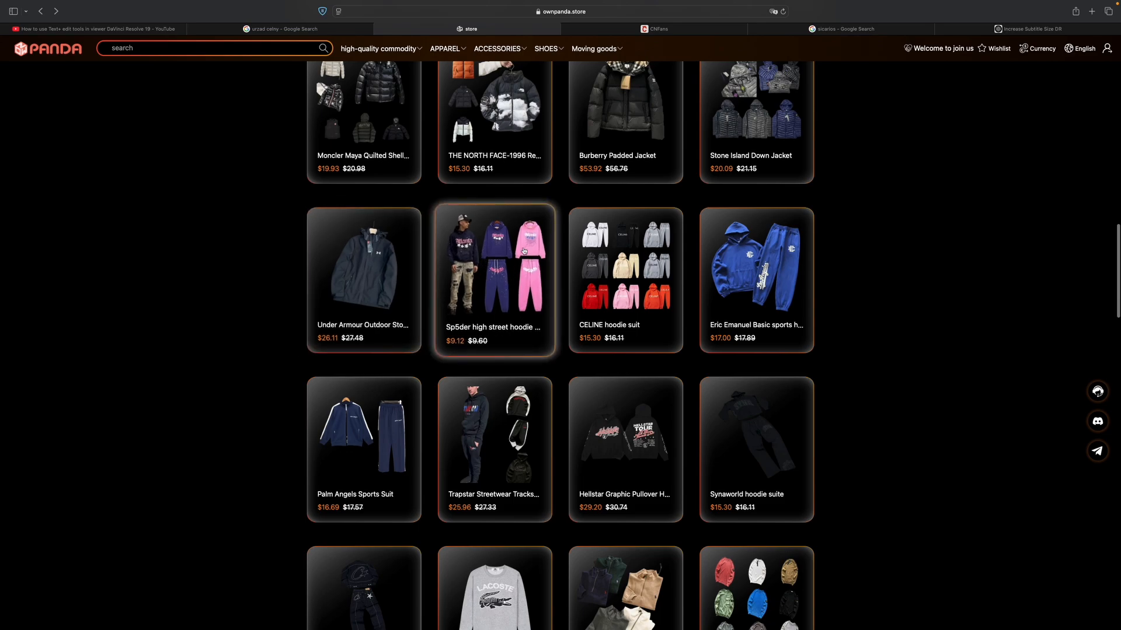
- Scroll the OwnPanda grid past hoodies and sneakers to down jackets like Canada Goose
scroll("down", 3)
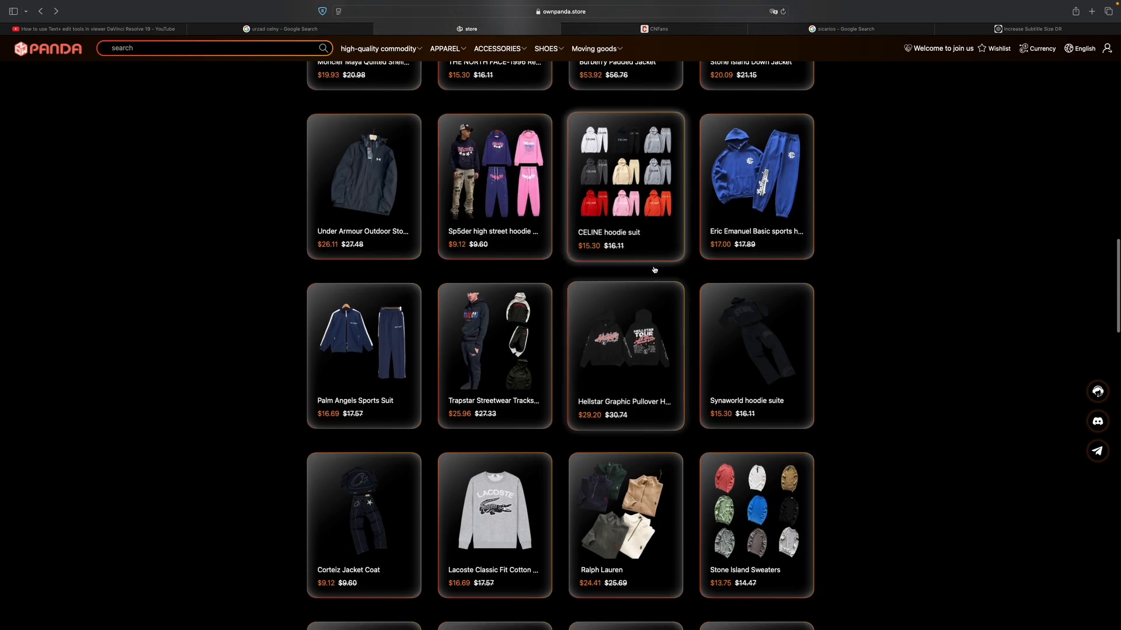
scroll("down", 3)
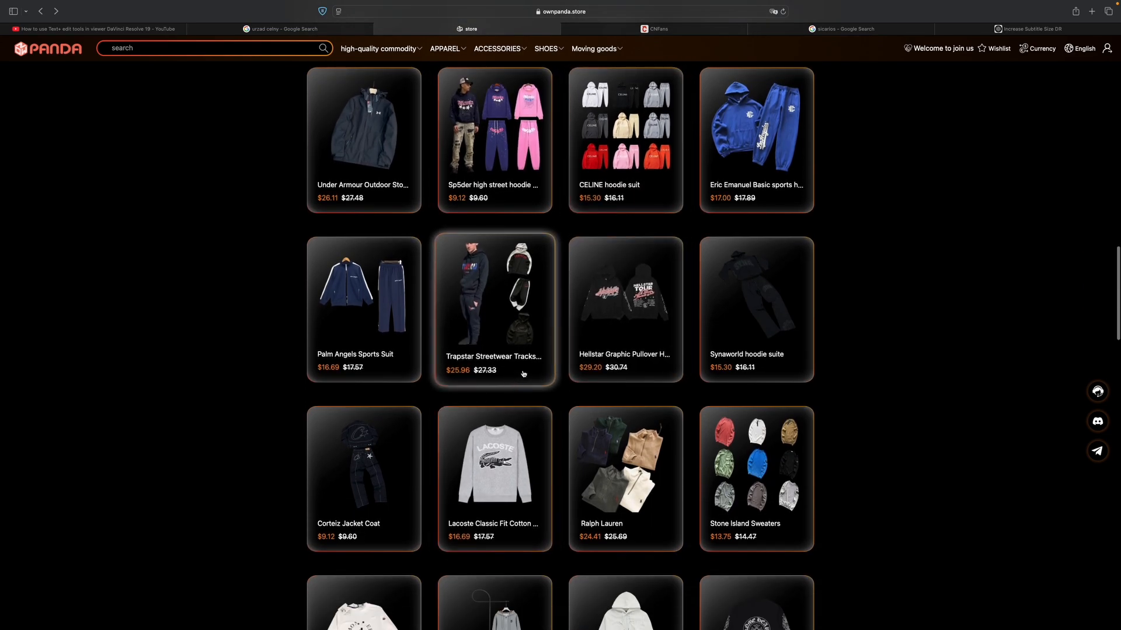
scroll("down", 3)
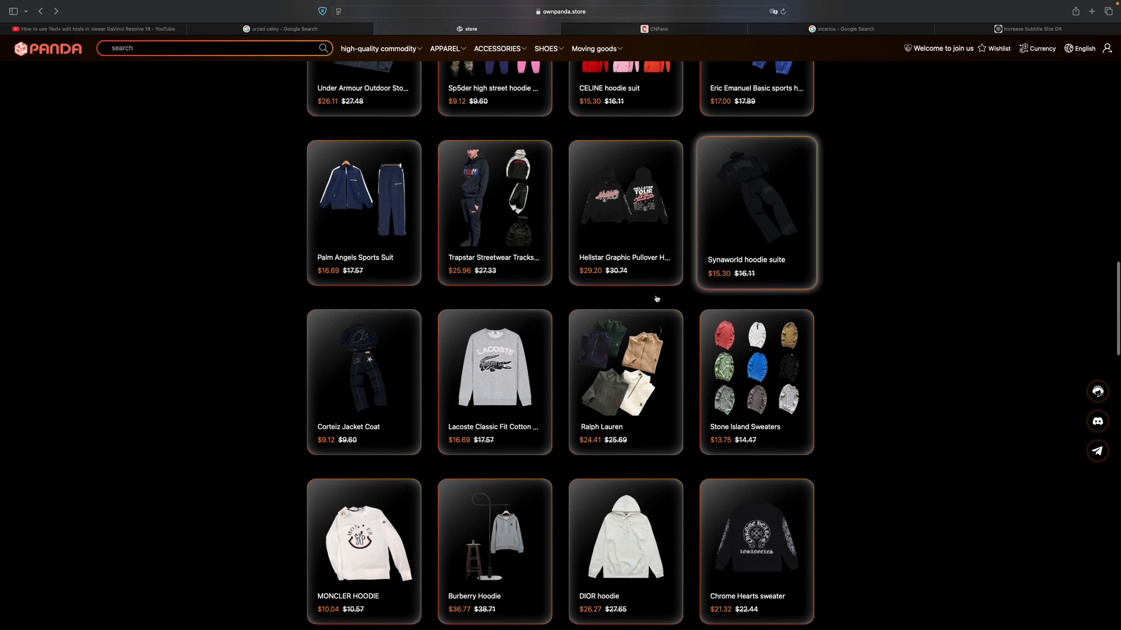
scroll("down", 3)
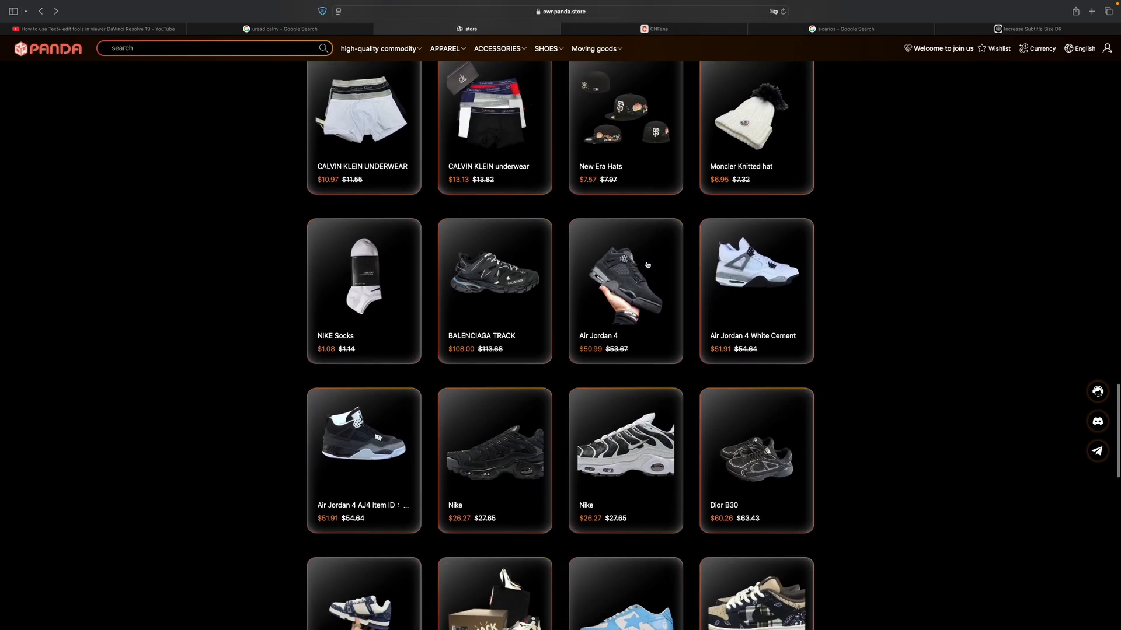
scroll("down", 3)
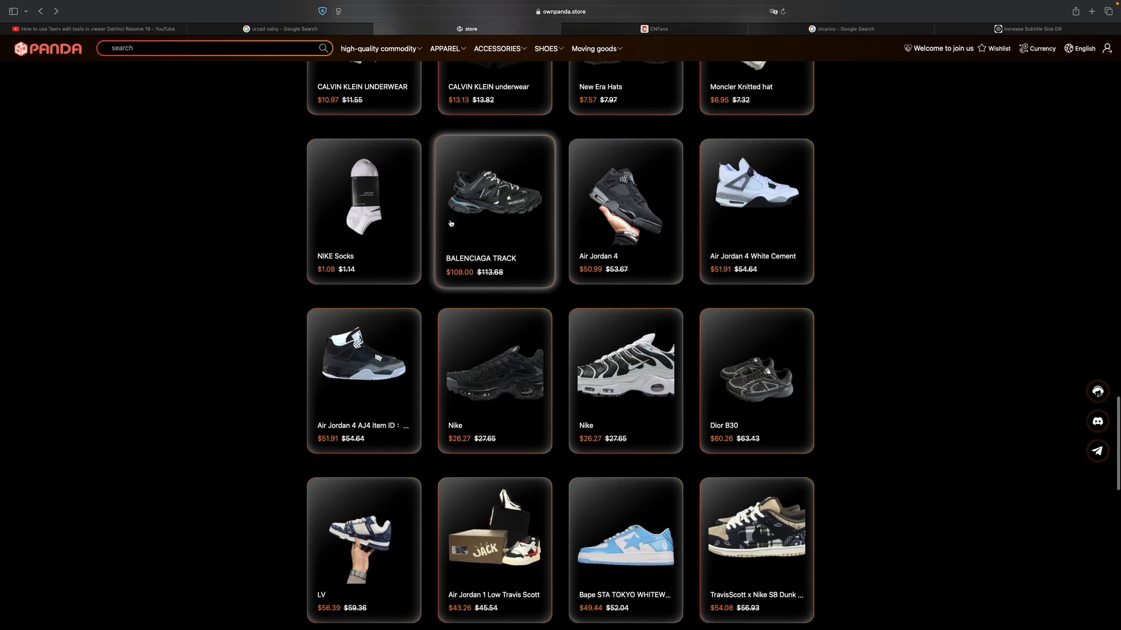
scroll("down", 3)
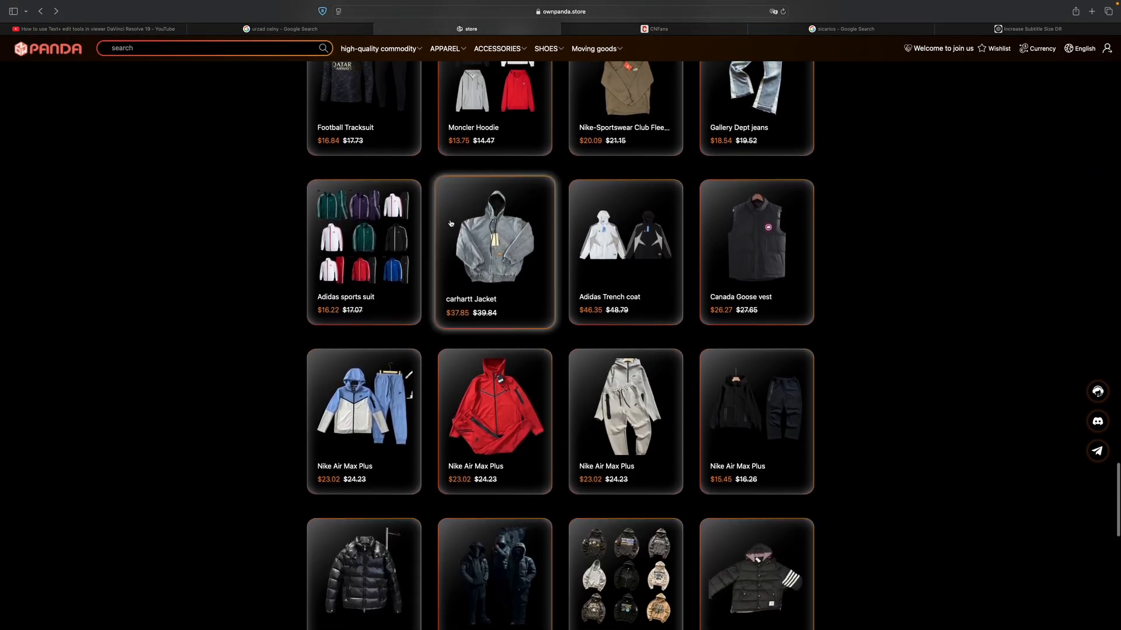
scroll("down", 3)
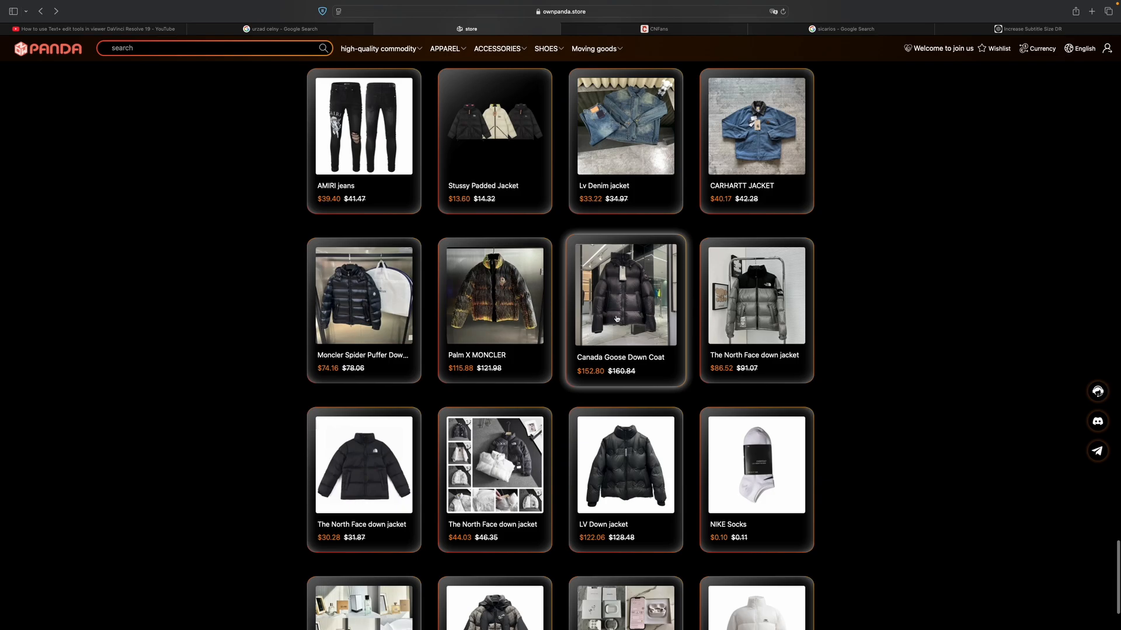
- Open the Canada Goose Down Coat page, browse its photos, and follow Buy Now to CNFans
left_click(625, 294)
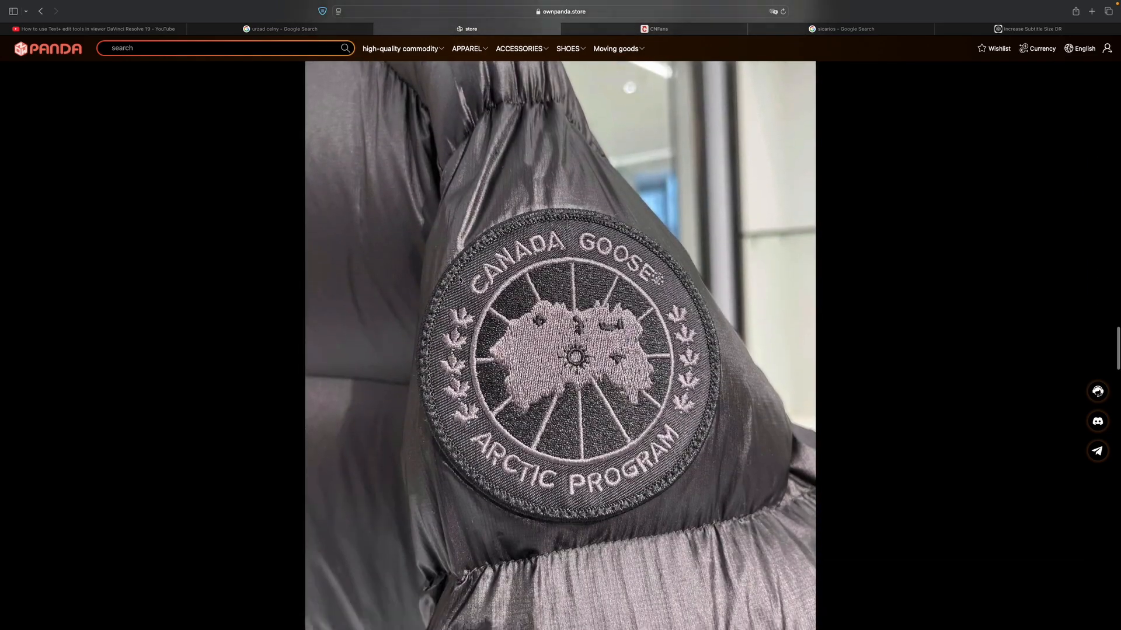
scroll("down", 3)
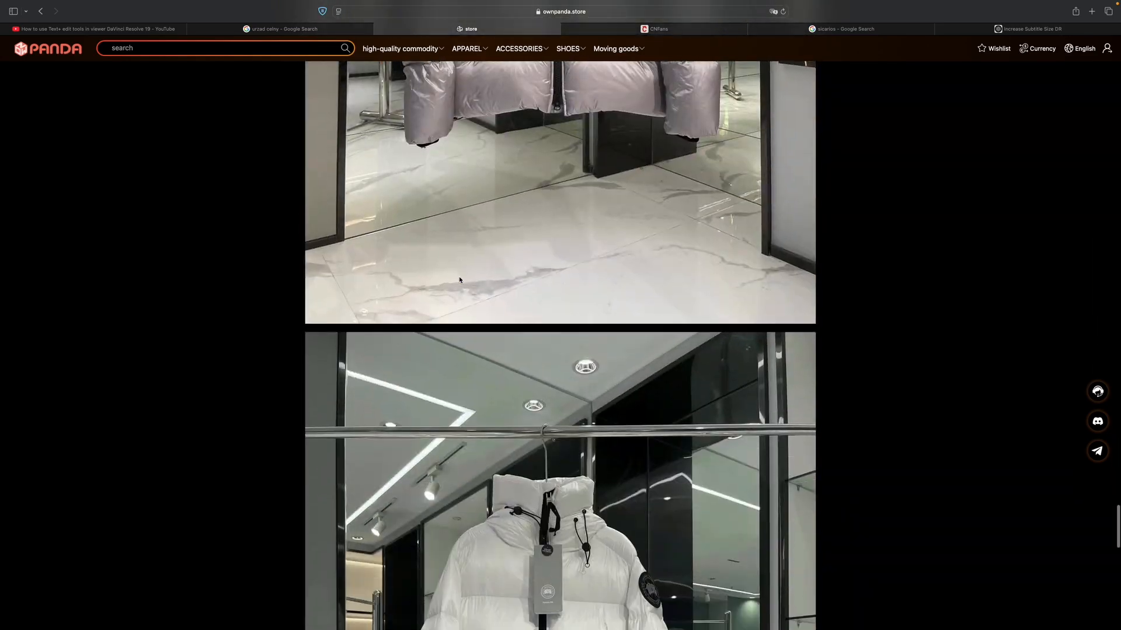
scroll("down", 3)
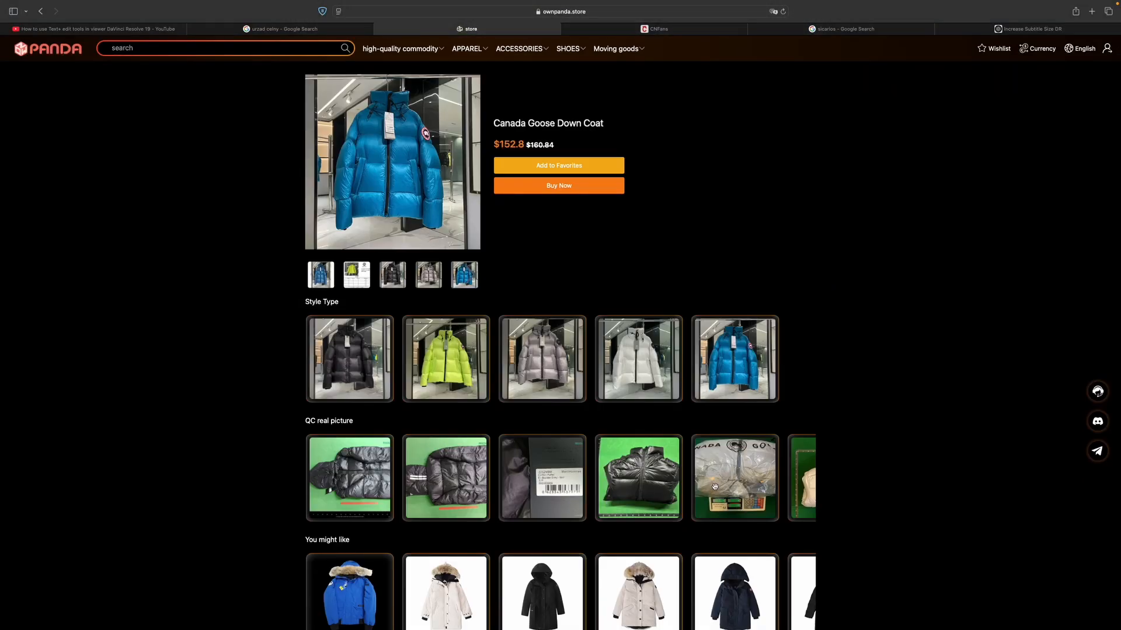
left_click(735, 478)
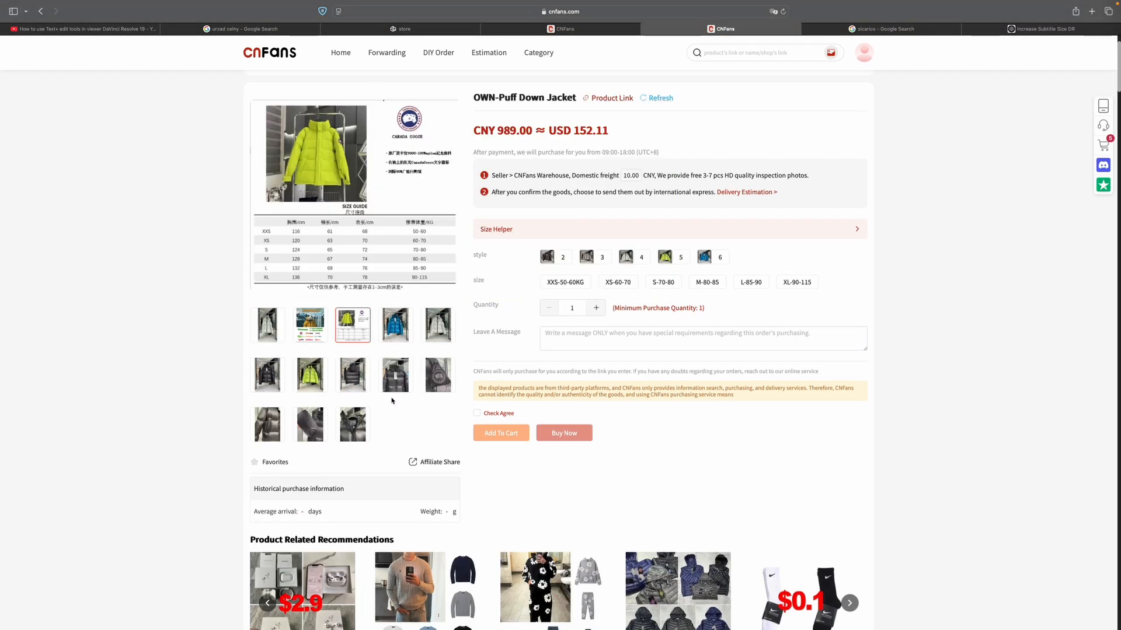
- Scroll the OWN-Puff Down Jacket page to its detail images and the OwnPanda agent banner
scroll("down", 3)
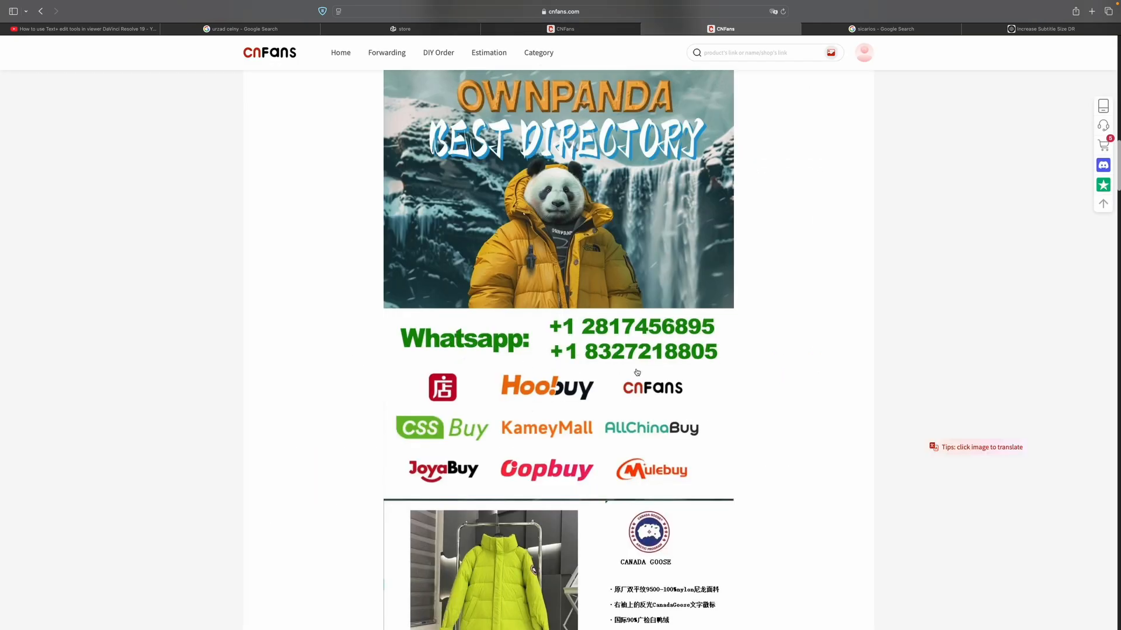
scroll("down", 3)
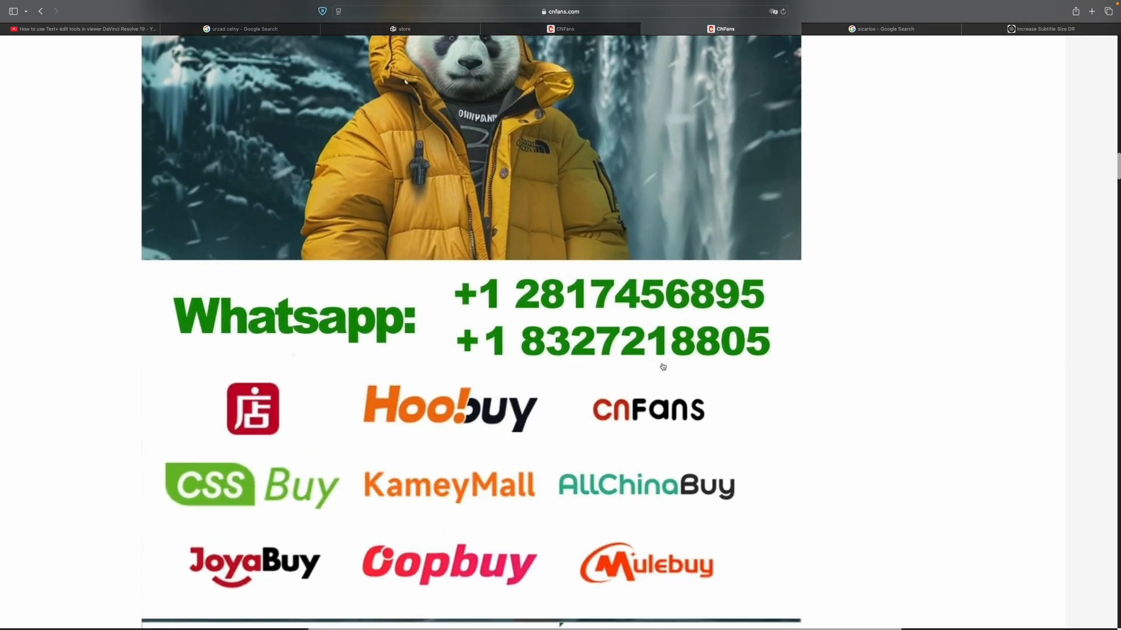